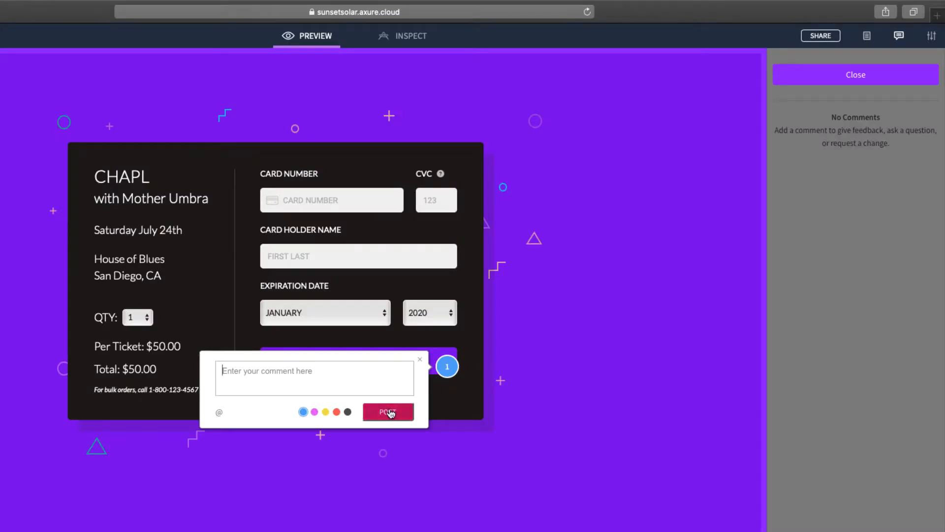
{"action": "left_click", "coordinate": [337, 412]}
{"action": "type", "text": "@"}
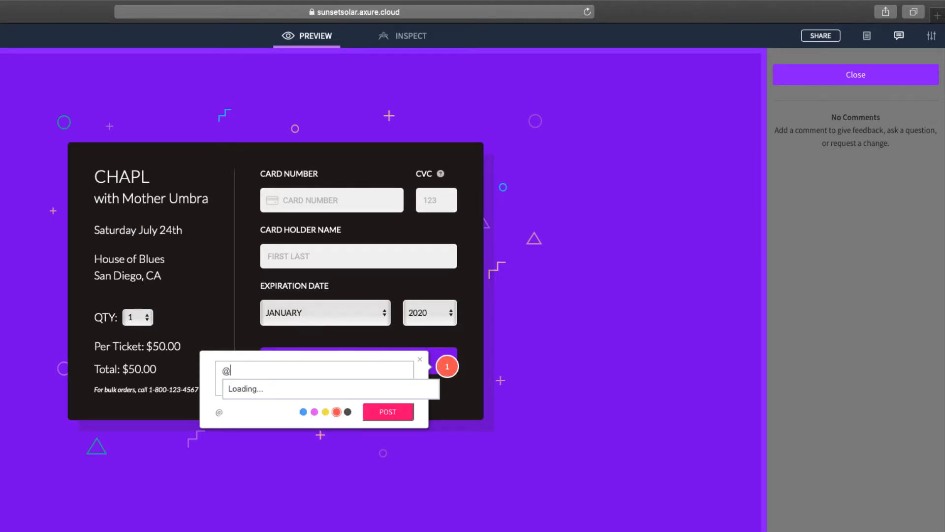
{"action": "type", "text": "Francisco Cross can we disable this button until the form is completed?"}
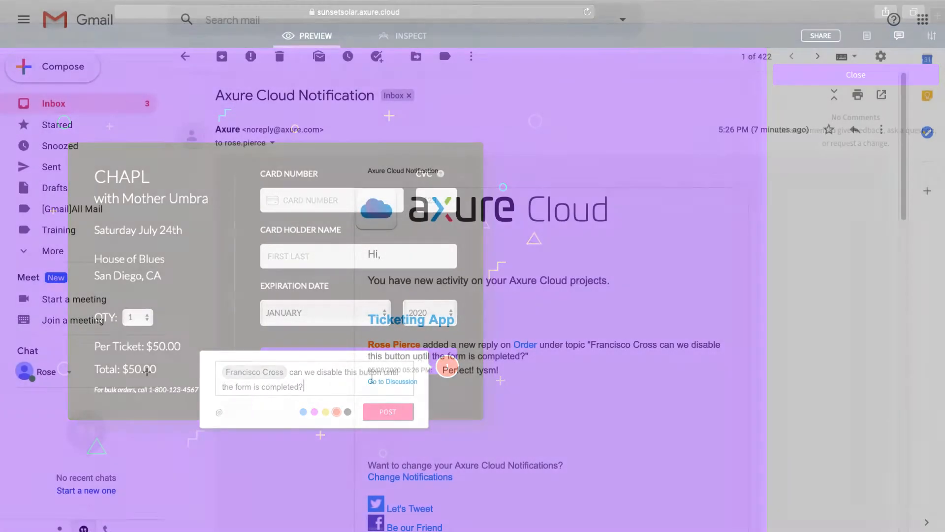
{"action": "left_click", "coordinate": [855, 73]}
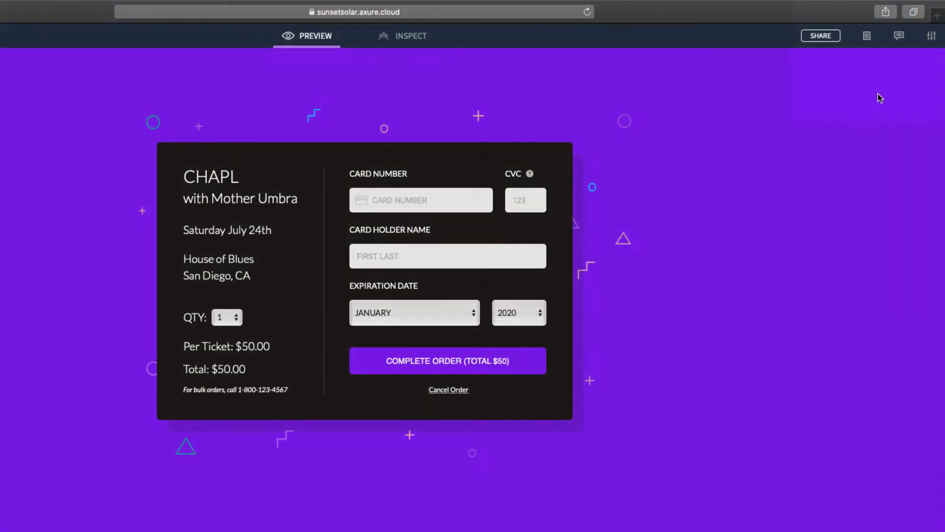
{"action": "left_click", "coordinate": [898, 35]}
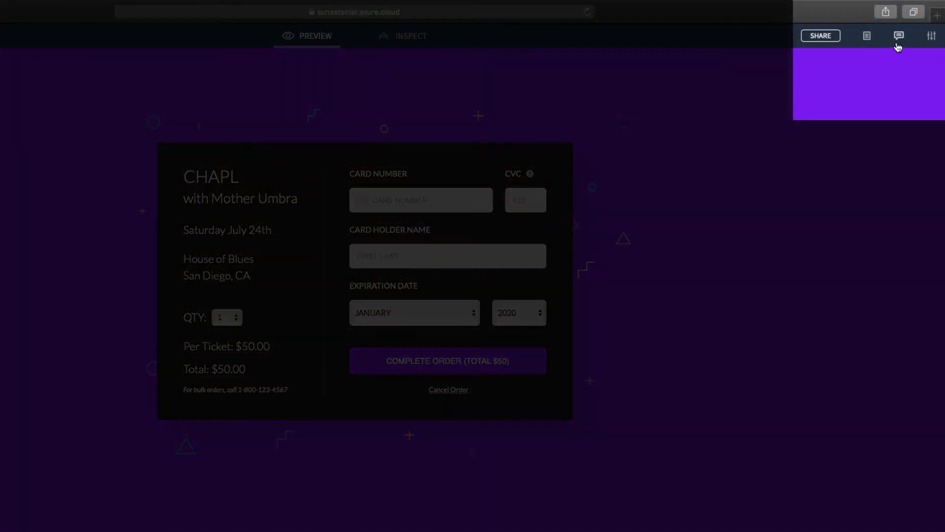
{"action": "left_click", "coordinate": [898, 35]}
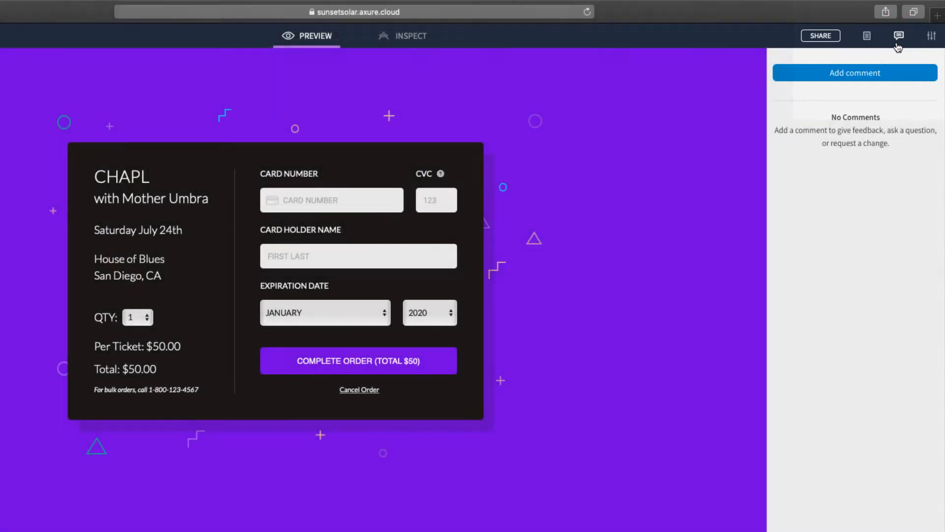
{"action": "left_click", "coordinate": [899, 36]}
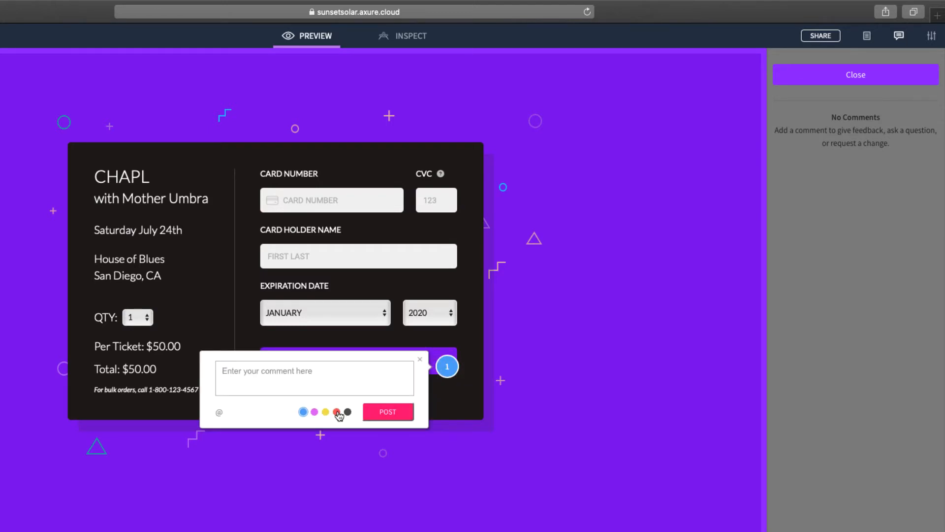
{"action": "left_click", "coordinate": [337, 411]}
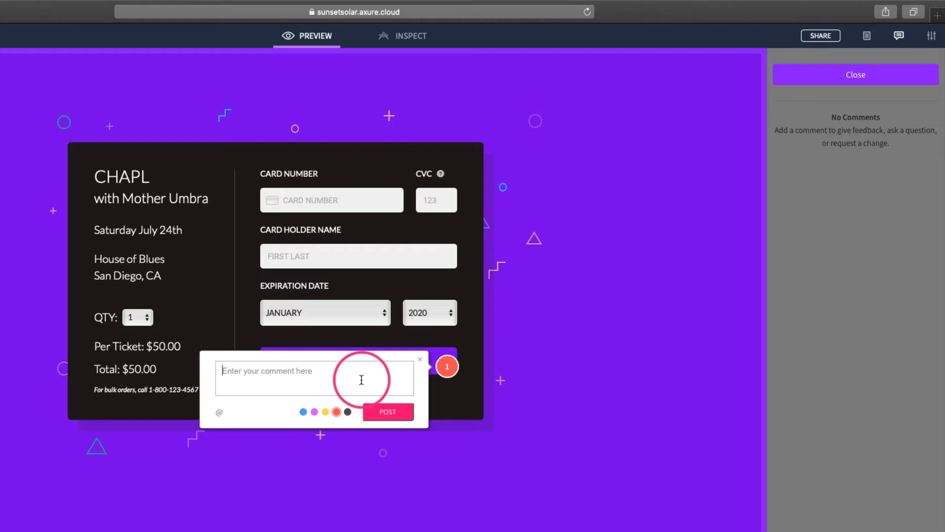
{"action": "type", "text": "Francisco Cross can we disable this button until"}
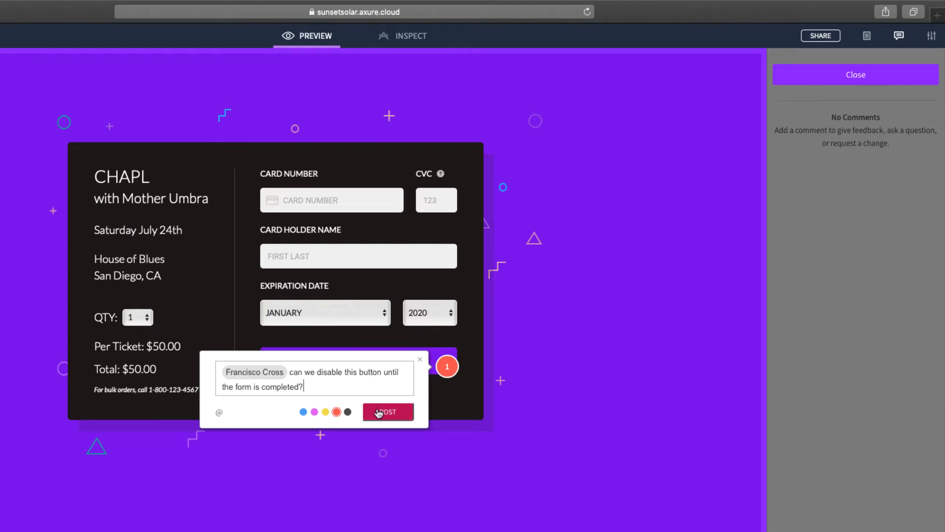
{"action": "left_click", "coordinate": [388, 412]}
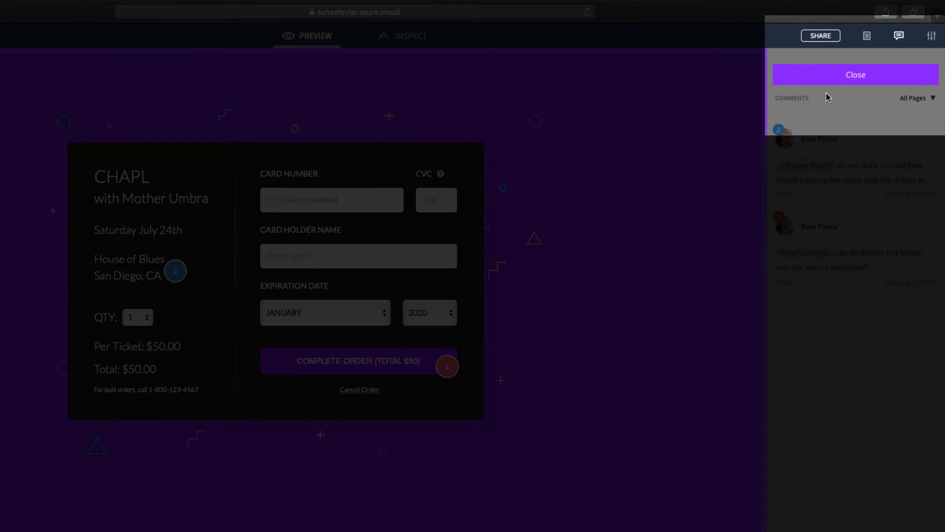
{"action": "mouse_move", "coordinate": [831, 82]}
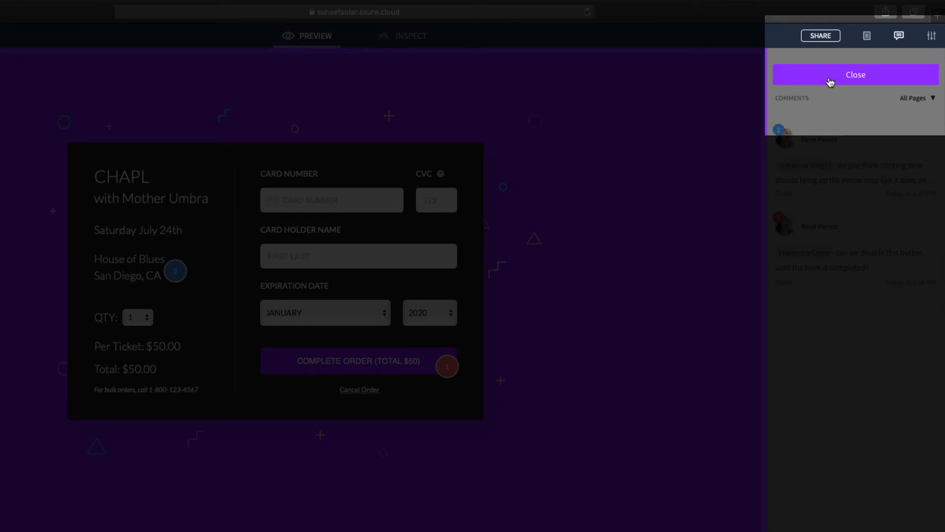
- Leave comment mode and go to the Ticketing App project overview
{"action": "left_click", "coordinate": [855, 74]}
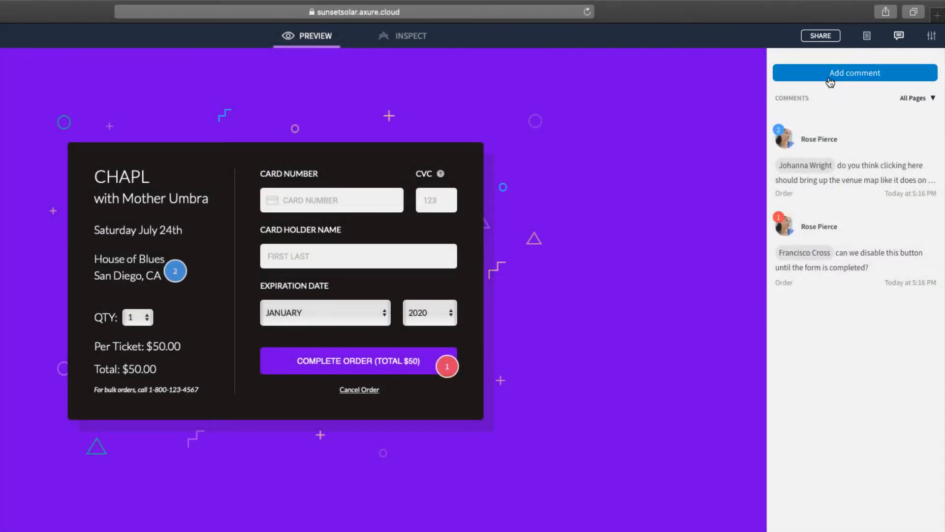
{"action": "left_click", "coordinate": [447, 366]}
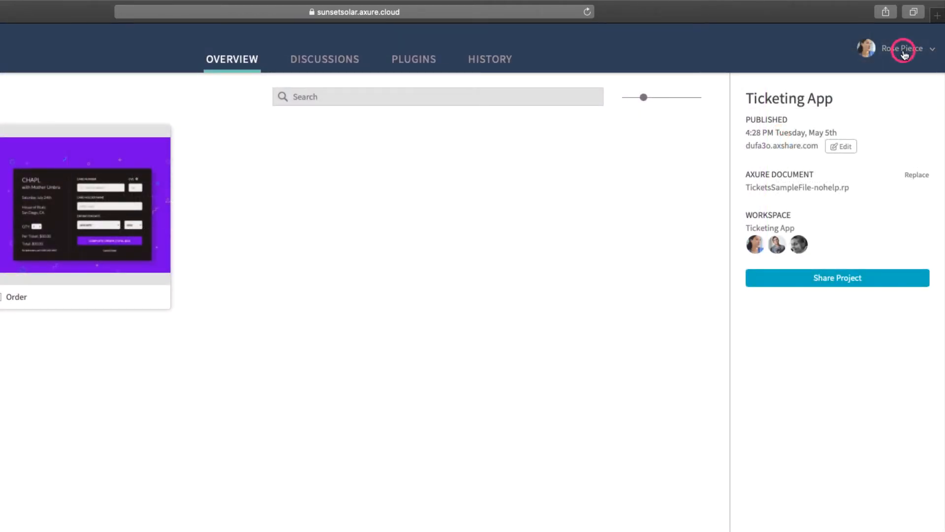
- From the published link, post Armando's suggestion to enlarge photos or link the slideshow to an album
{"action": "left_click", "coordinate": [902, 48]}
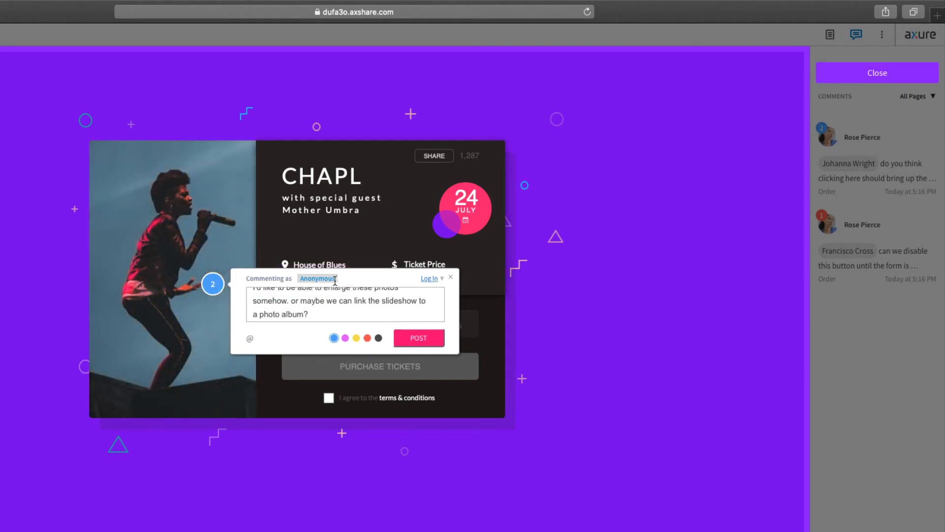
{"action": "type", "text": "Arman"}
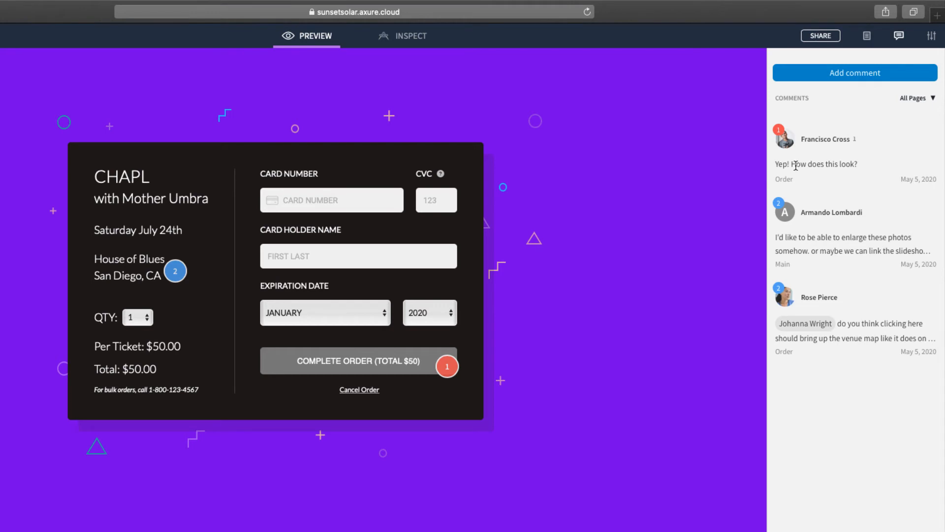
- Post a 'Perfect!' reply to Francisco in the Complete Order button thread
{"action": "left_click", "coordinate": [447, 366]}
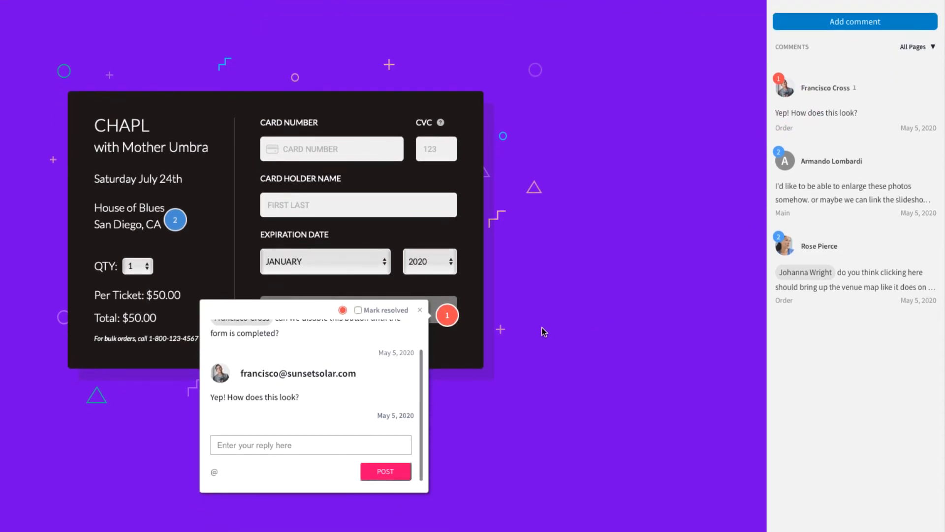
{"action": "mouse_move", "coordinate": [440, 392]}
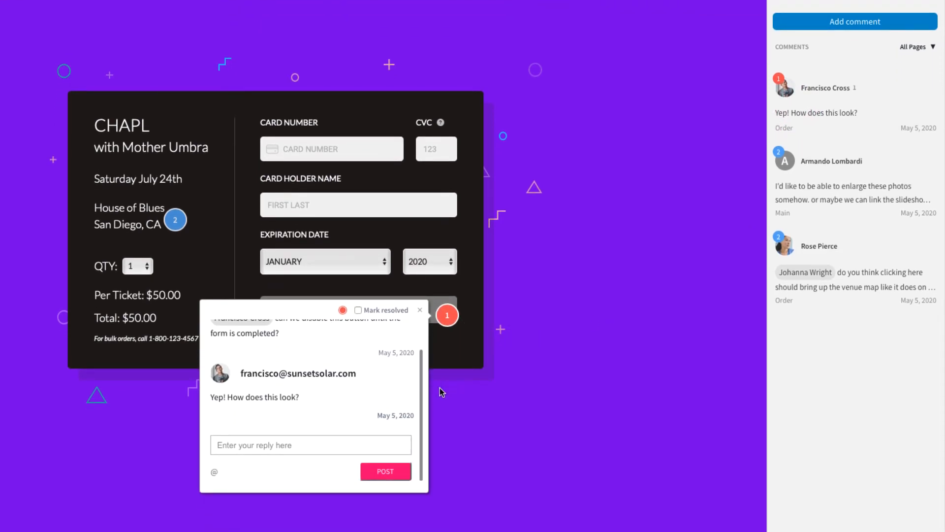
{"action": "type", "text": "Perfect!"}
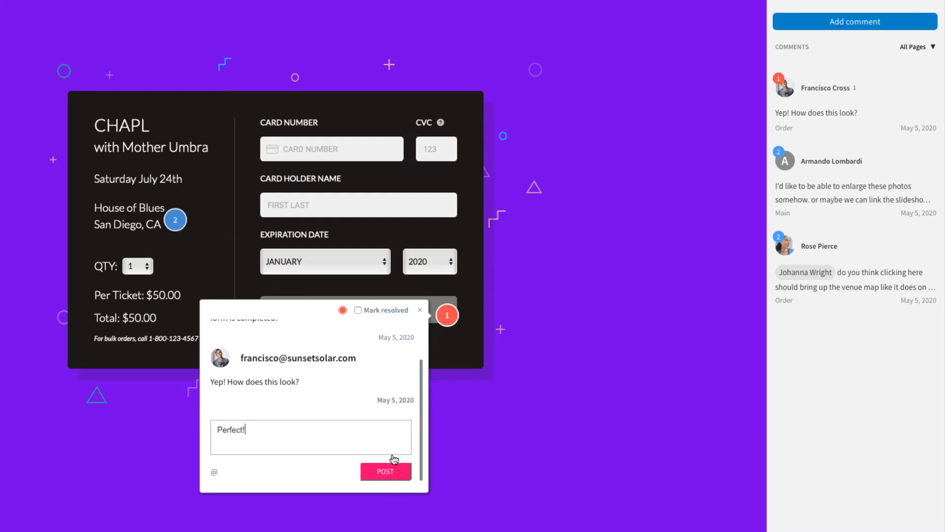
{"action": "left_click", "coordinate": [385, 470]}
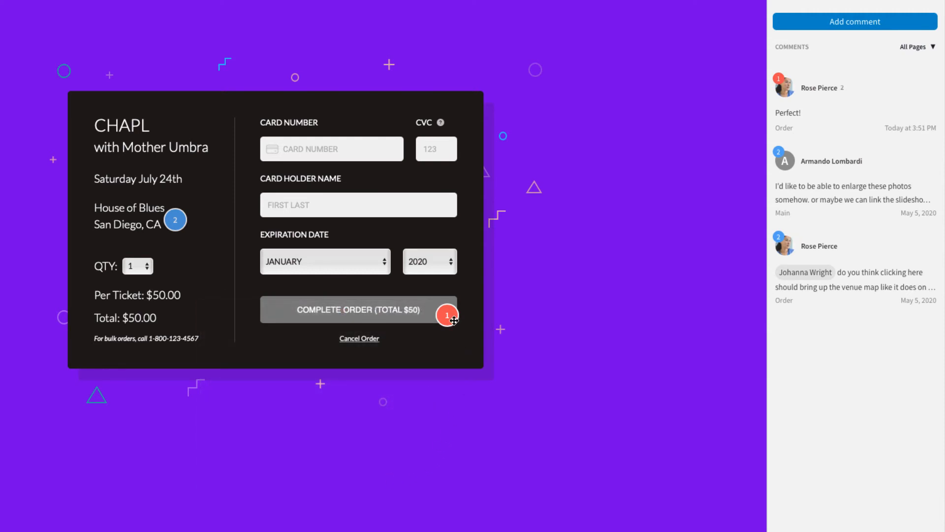
- Mark the Complete Order thread resolved, show resolved threads, and return to the project overview
{"action": "left_click", "coordinate": [447, 314]}
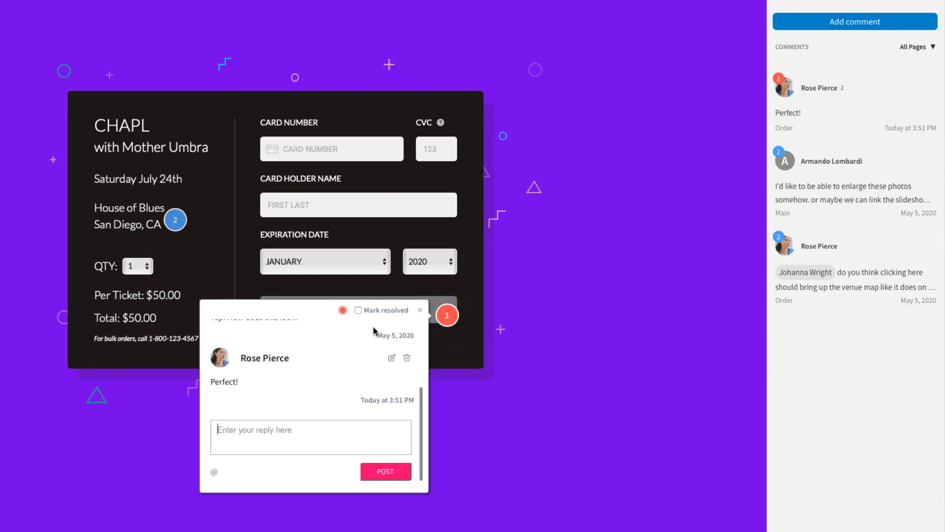
{"action": "left_click", "coordinate": [359, 310]}
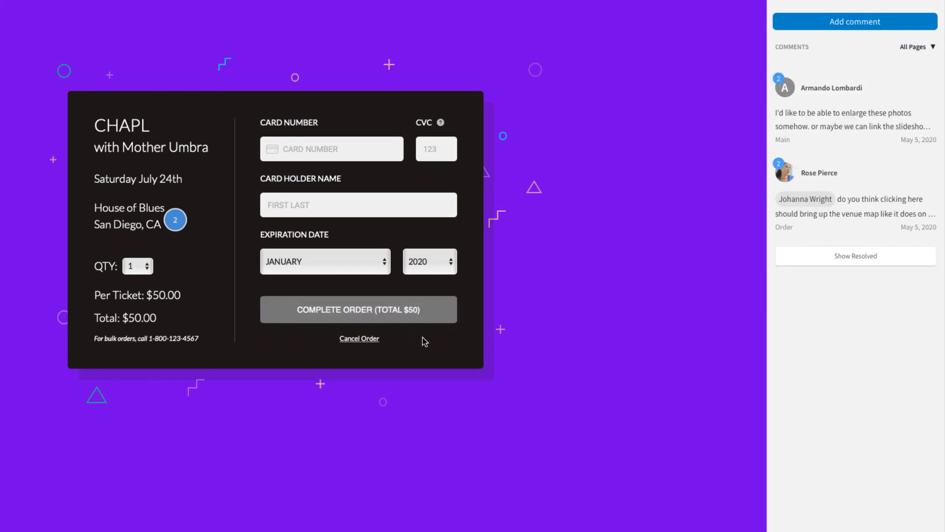
{"action": "mouse_move", "coordinate": [777, 270]}
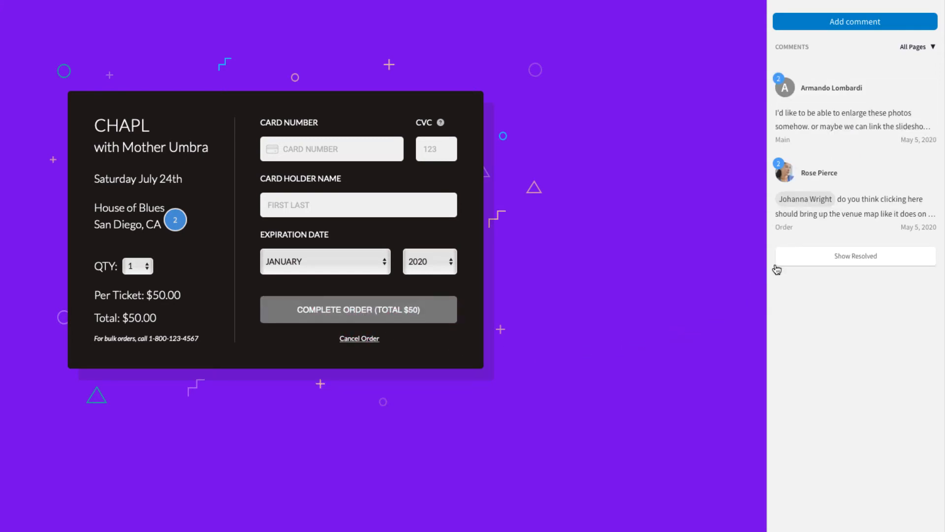
{"action": "left_click", "coordinate": [855, 256]}
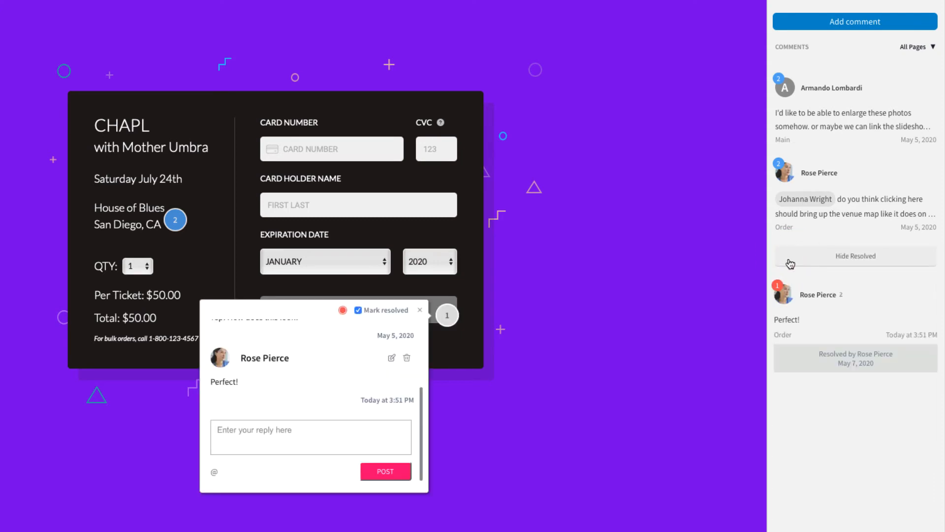
{"action": "mouse_move", "coordinate": [629, 397]}
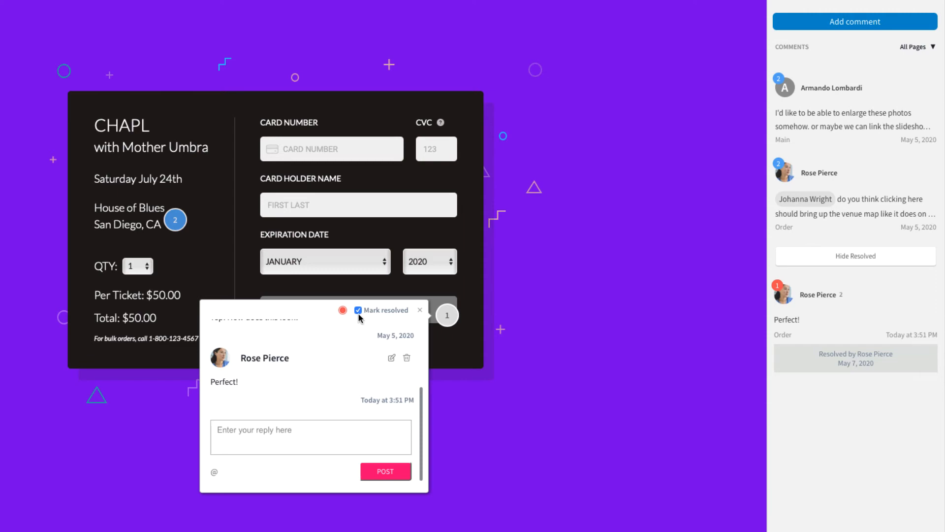
{"action": "left_click", "coordinate": [358, 310]}
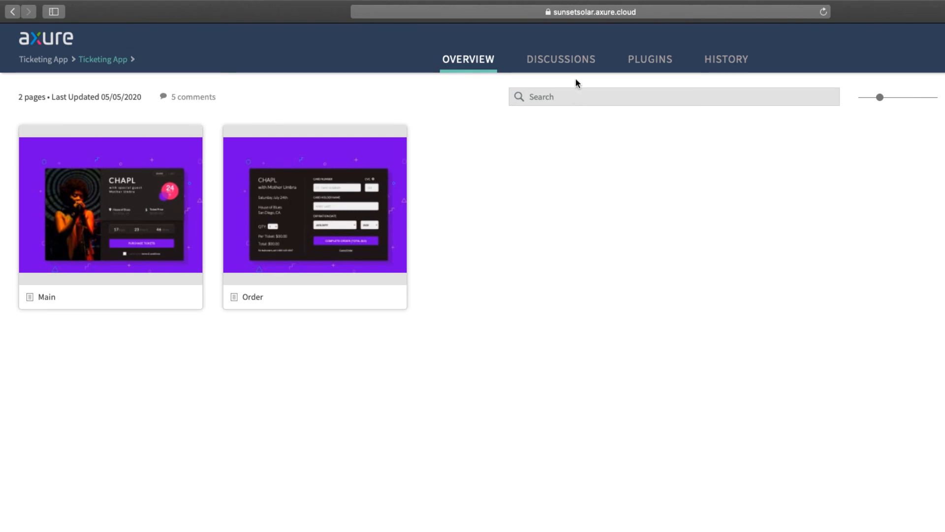
- In Project Discussions, expand the resolved button-disabling thread's two replies, then close it
{"action": "left_click", "coordinate": [560, 59]}
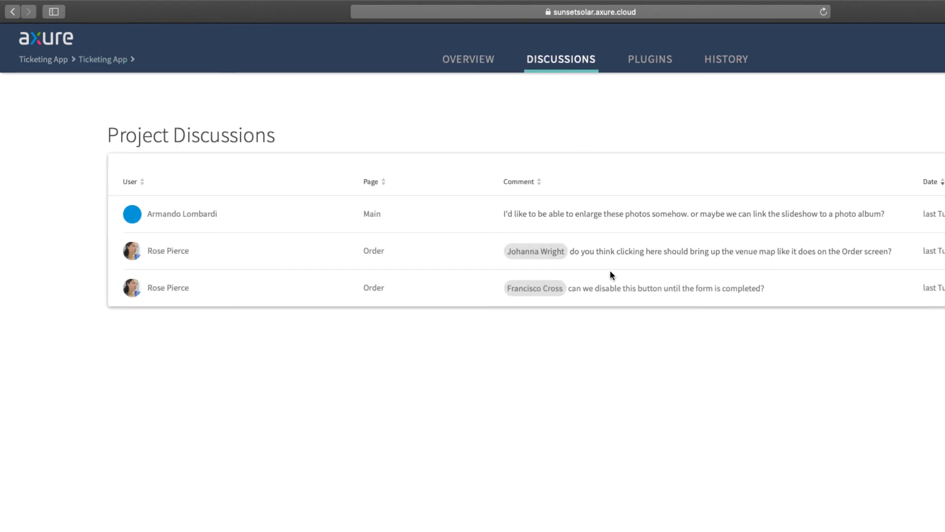
{"action": "left_click", "coordinate": [634, 287]}
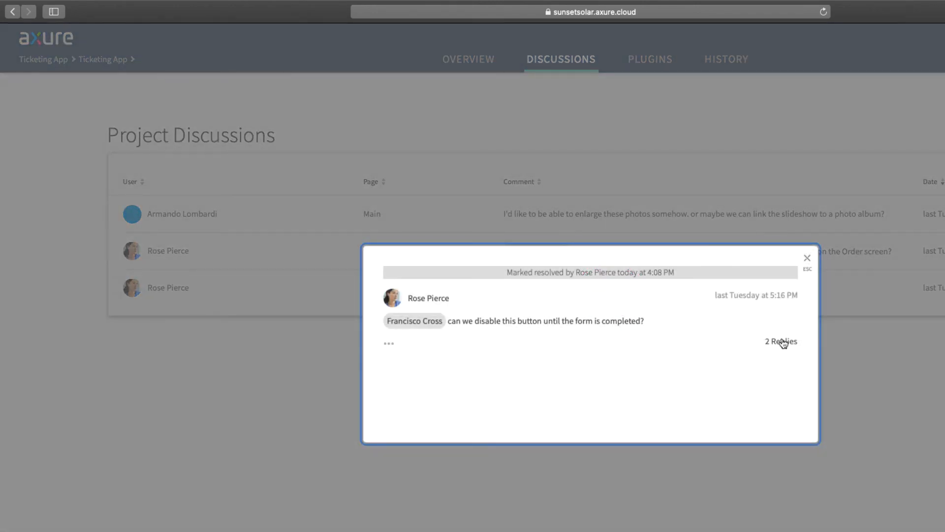
{"action": "left_click", "coordinate": [781, 341]}
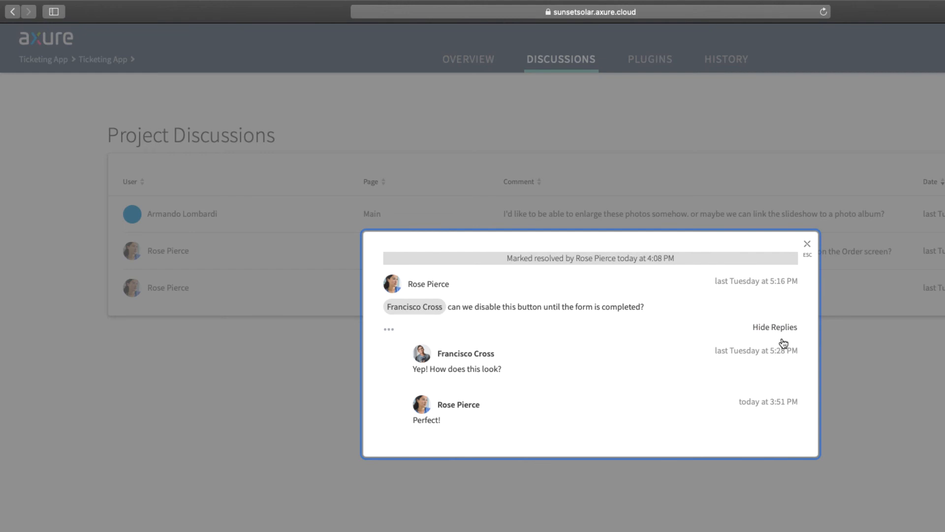
{"action": "mouse_move", "coordinate": [808, 291]}
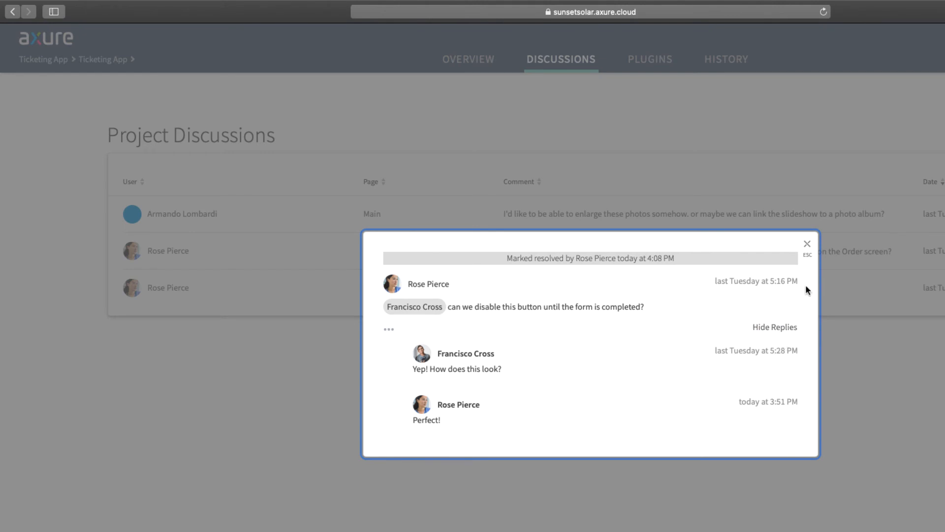
{"action": "left_click", "coordinate": [806, 244]}
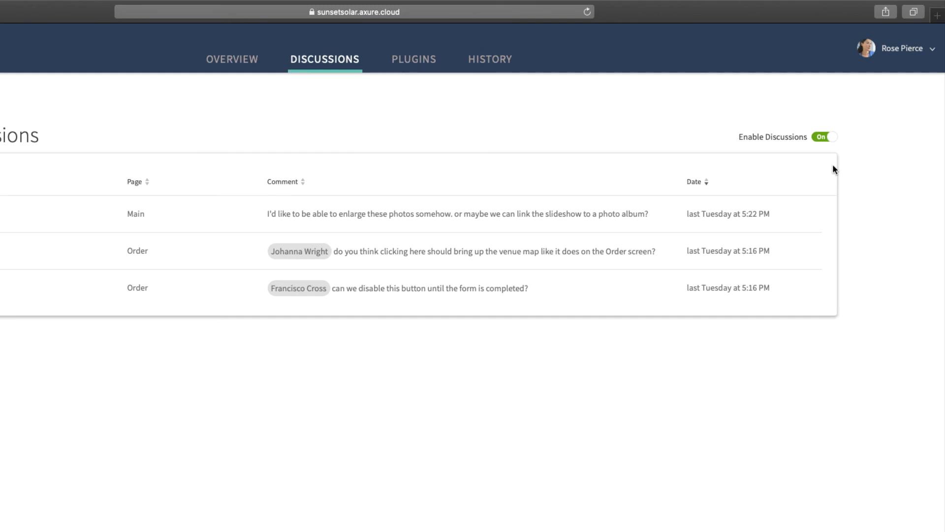
{"action": "left_click", "coordinate": [824, 136]}
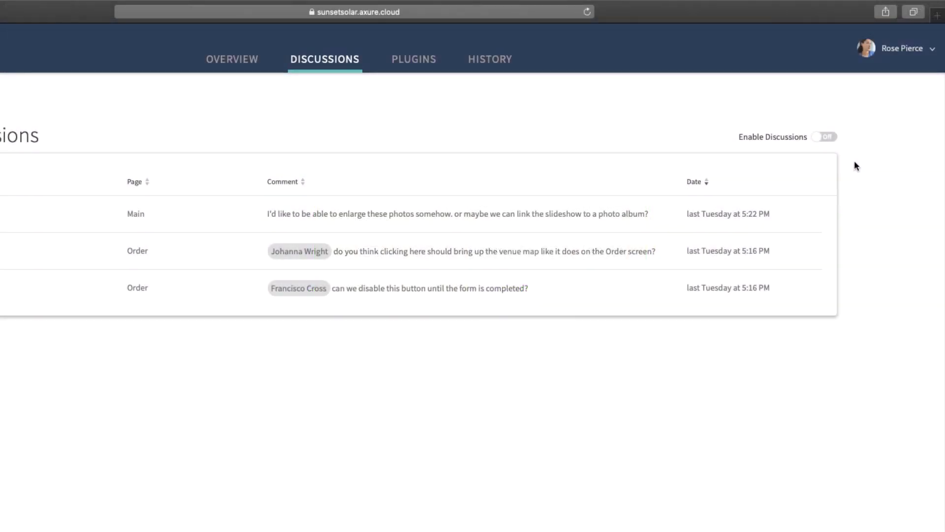
{"action": "left_click", "coordinate": [824, 137]}
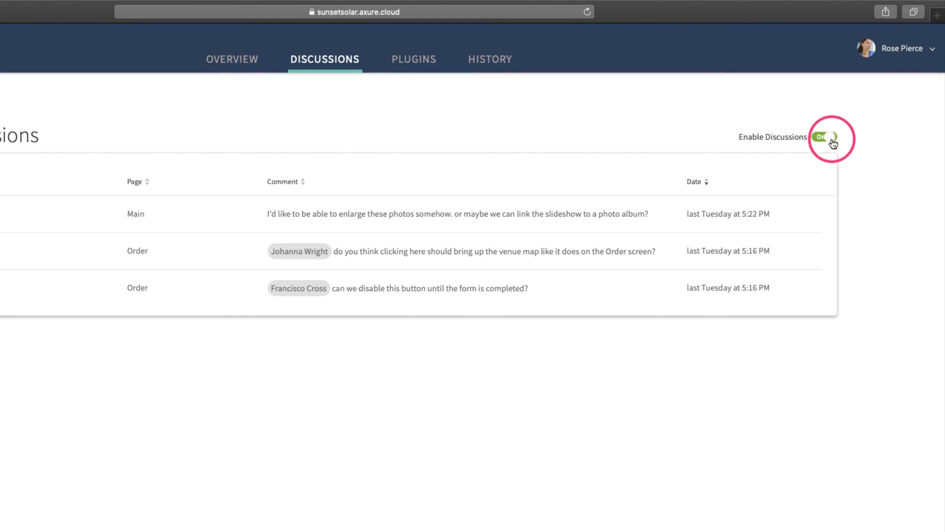